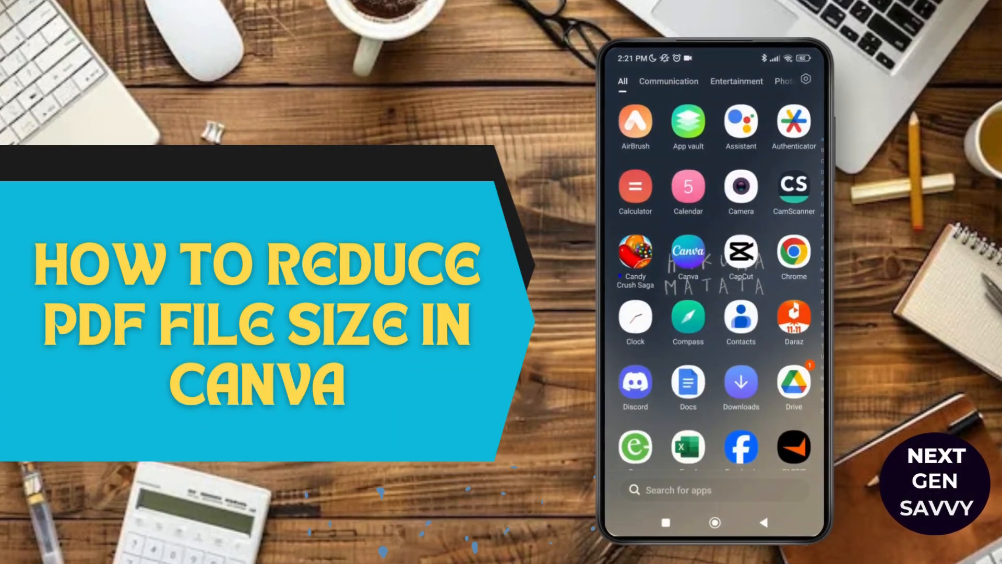
- Launch Canva and bring up the school letter design's share options
scroll("down", 3)
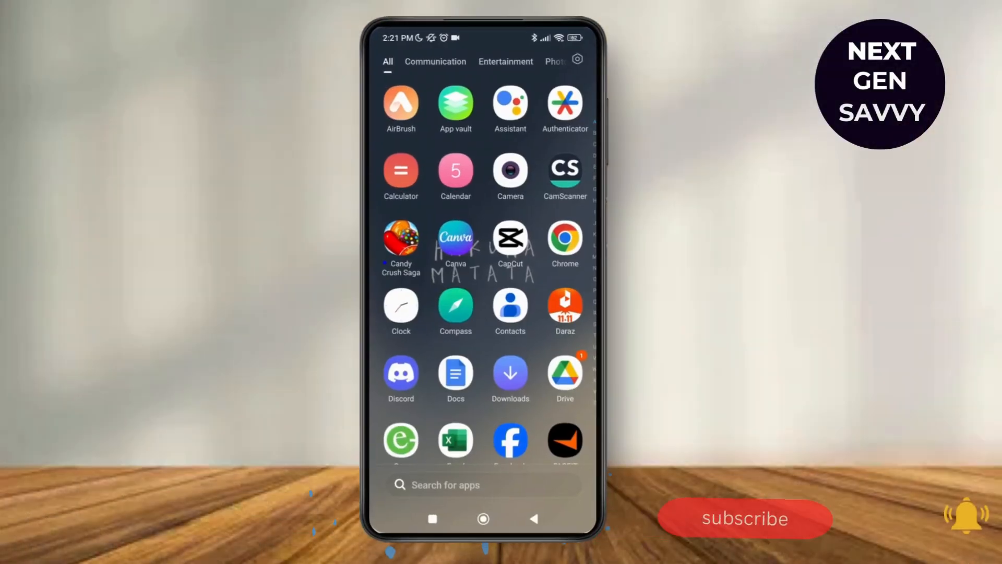
left_click(455, 241)
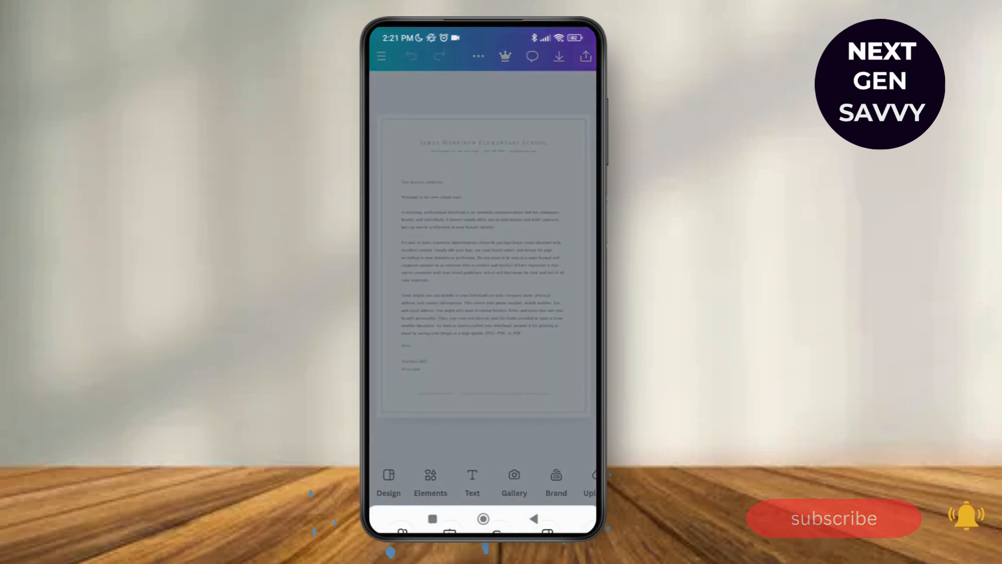
left_click(586, 56)
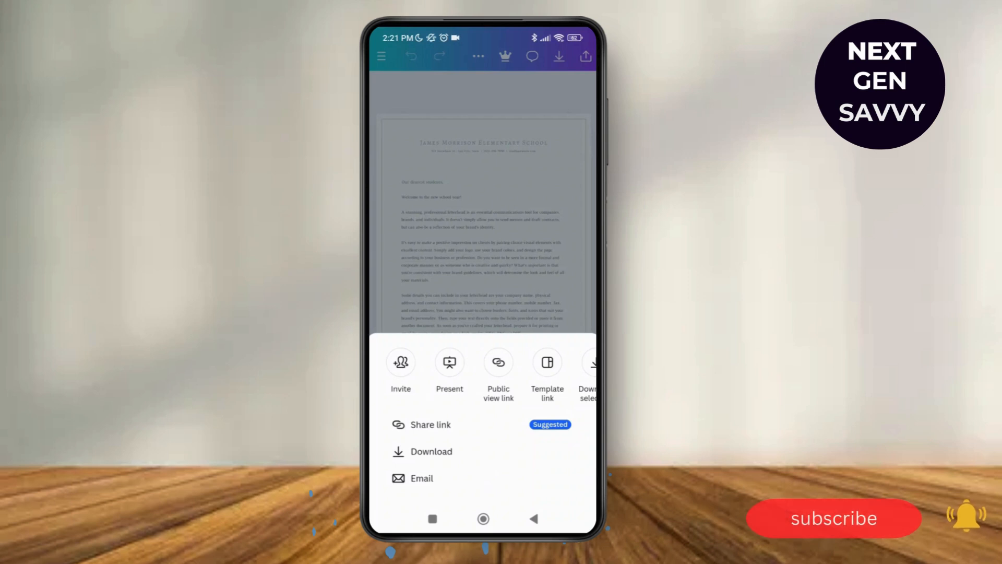
- Download the letter with file type PDF Standard
left_click(432, 451)
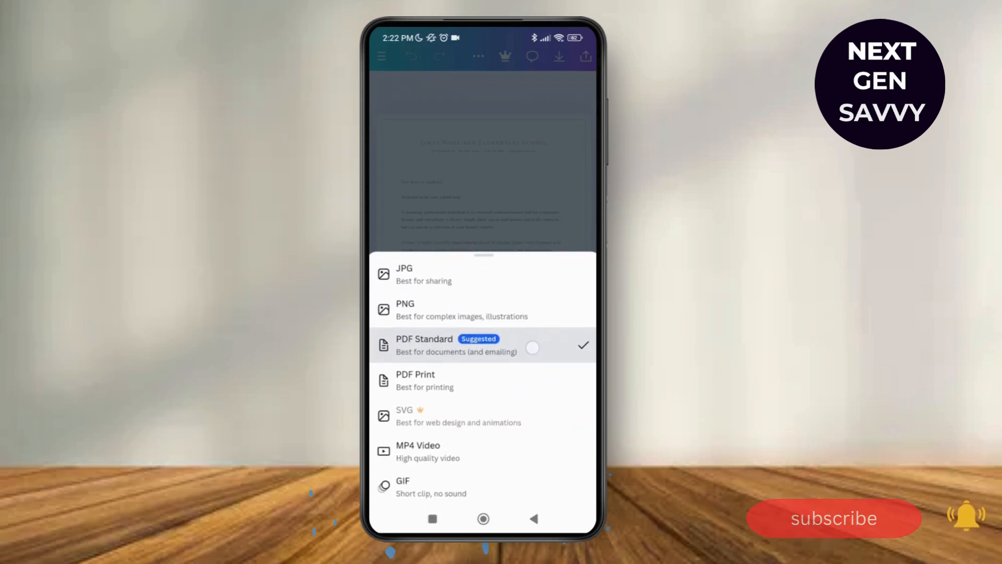
left_click(447, 345)
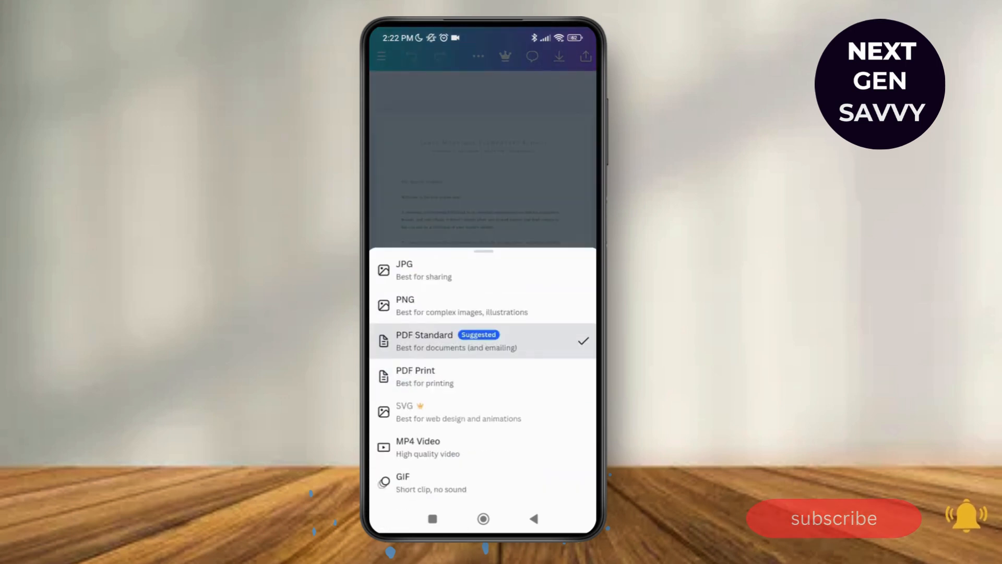
left_click(423, 341)
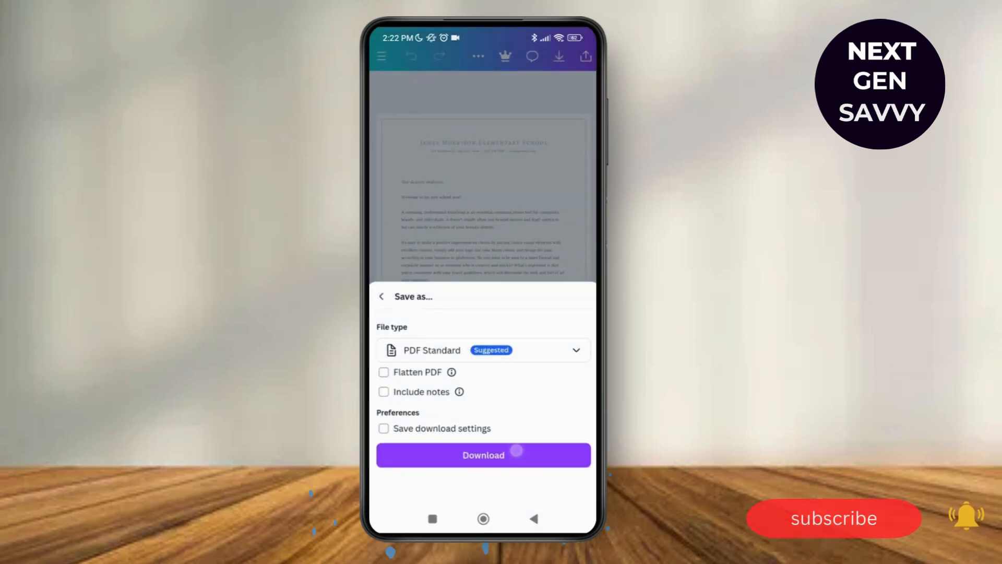
left_click(482, 455)
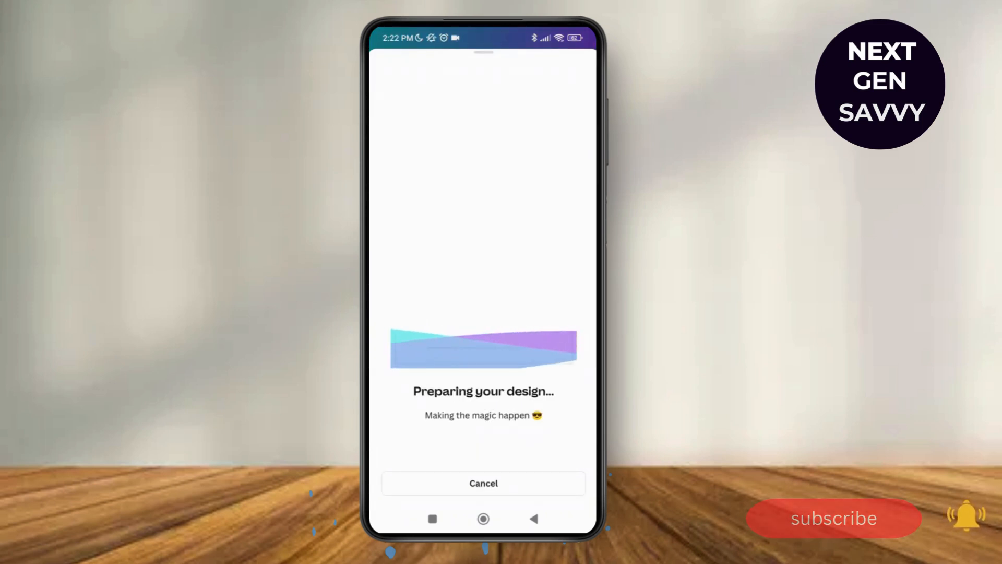